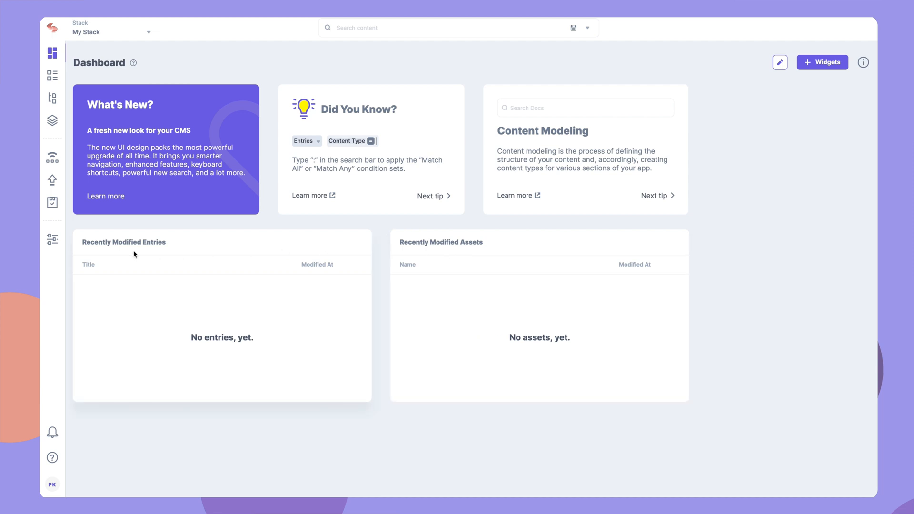
Go to stack Settings > Tokens and show the empty Management Tokens tab.
click(52, 239)
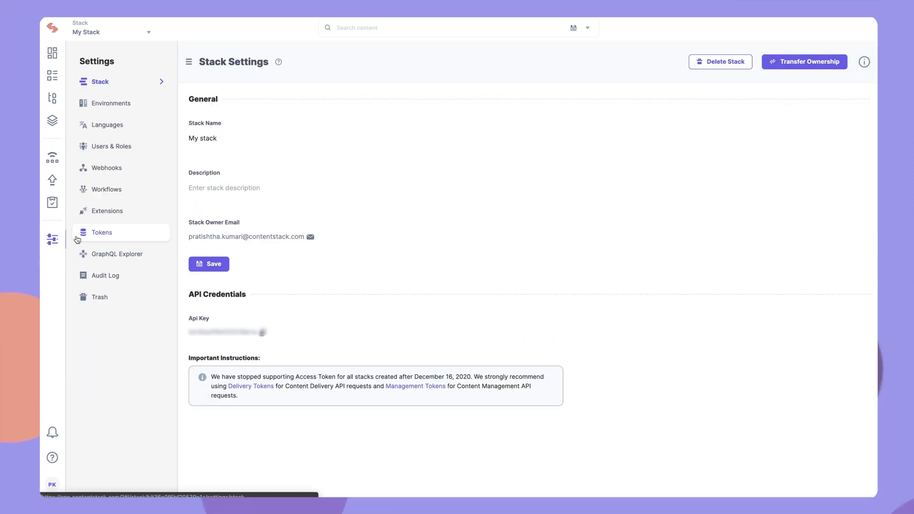
click(102, 232)
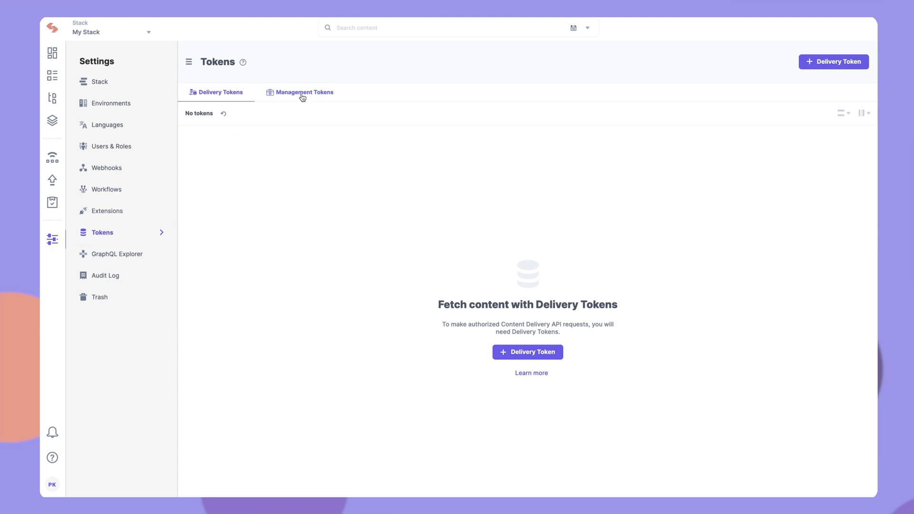
click(304, 91)
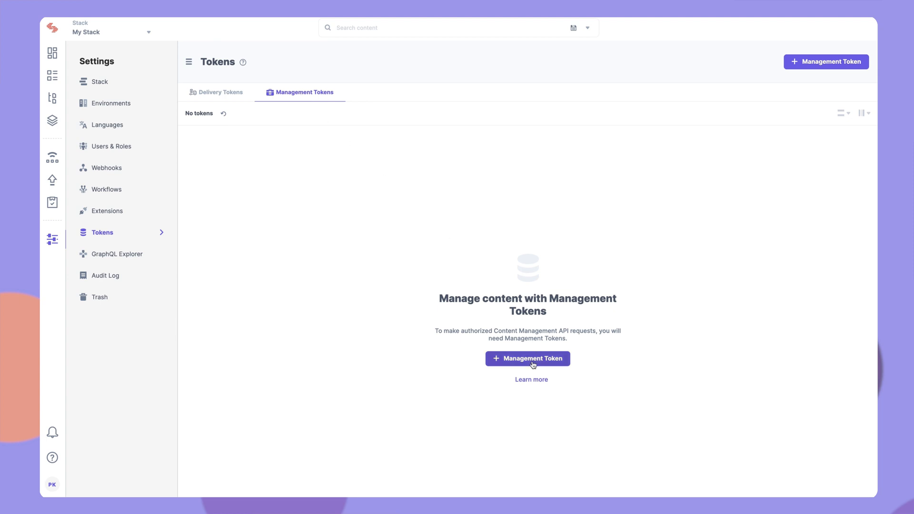
Begin a management token with description 'This is a sample token' and Read permission.
click(527, 358)
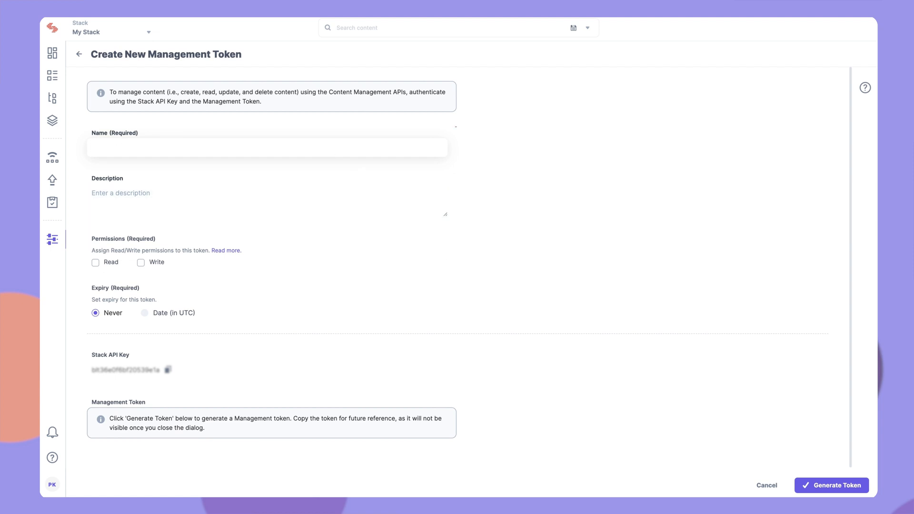
text(This is a sample token)
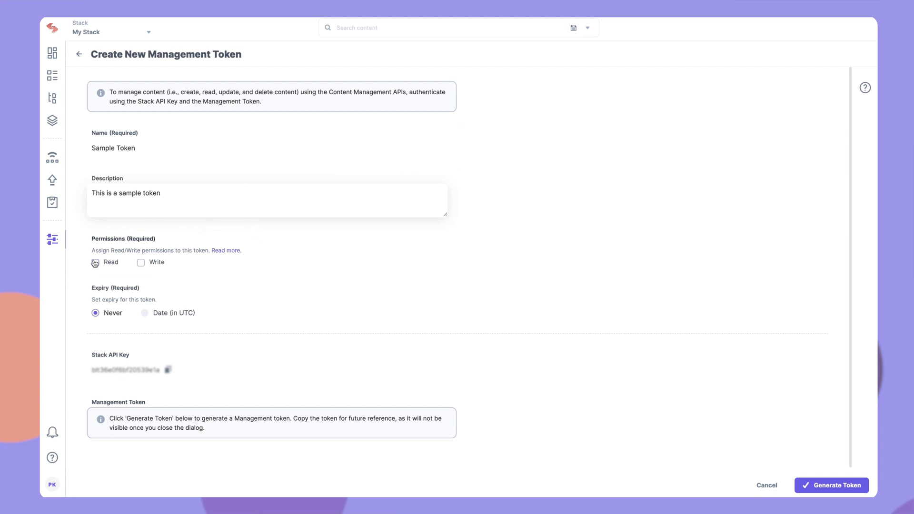
click(95, 264)
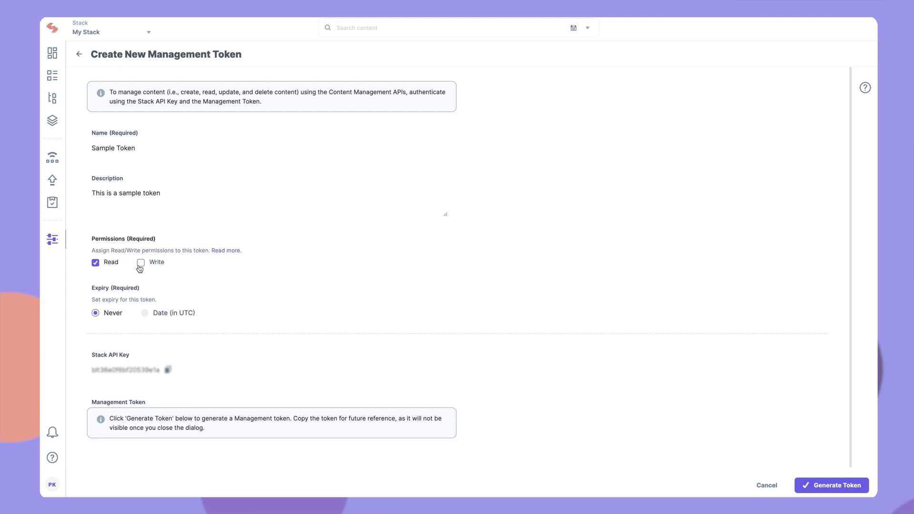
Add Write permission, a July 2021 expiry date with email notification, and generate the token.
click(140, 262)
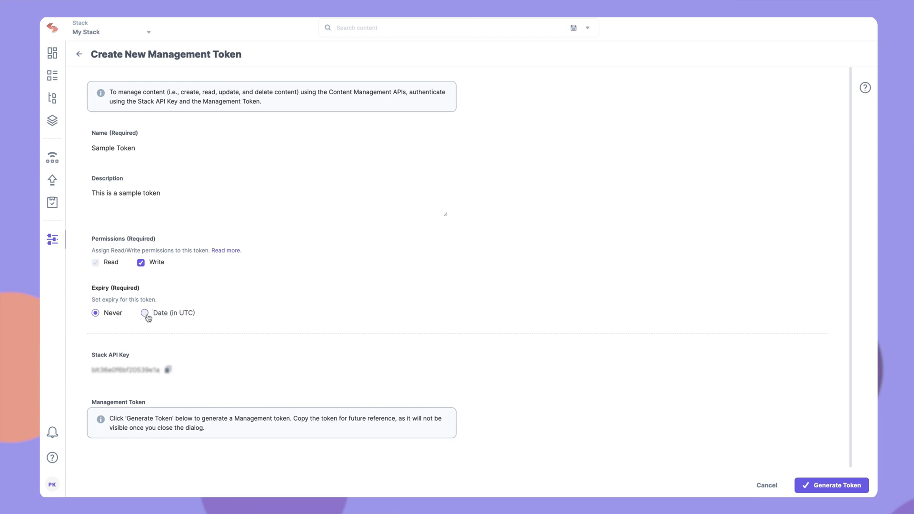
click(145, 312)
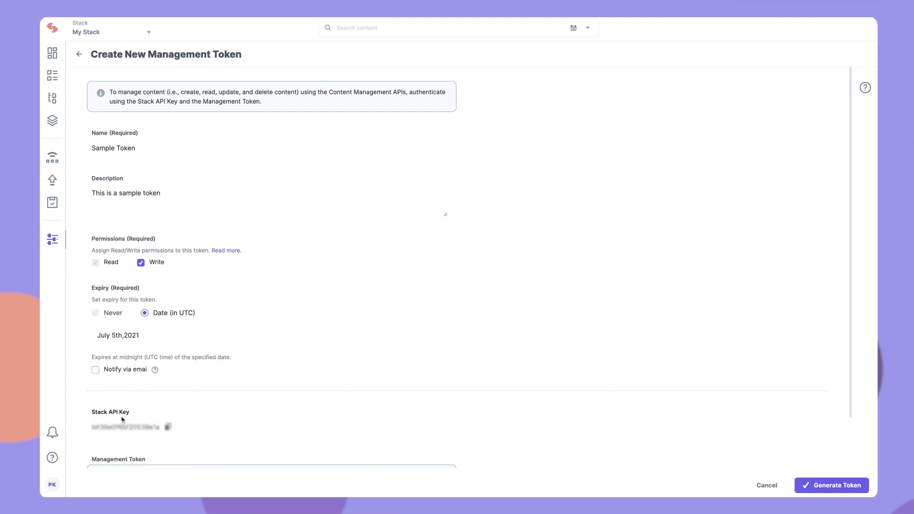
click(96, 369)
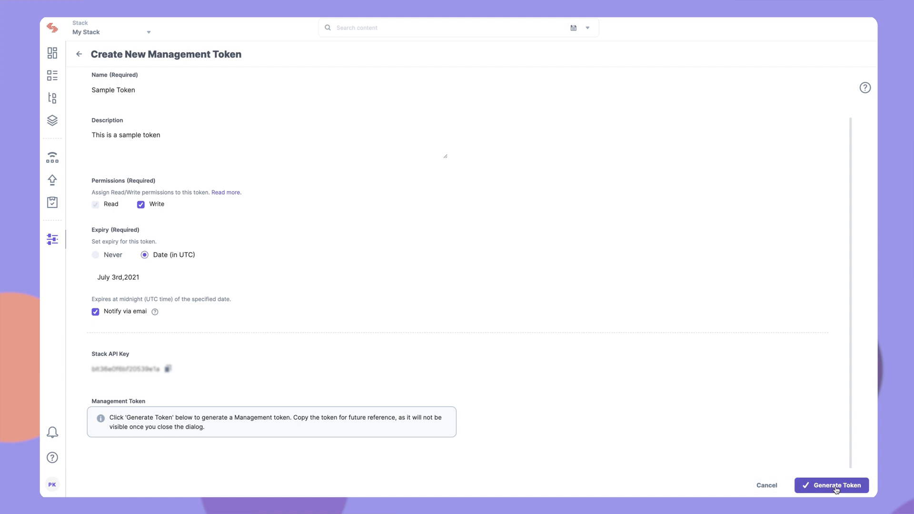
click(831, 485)
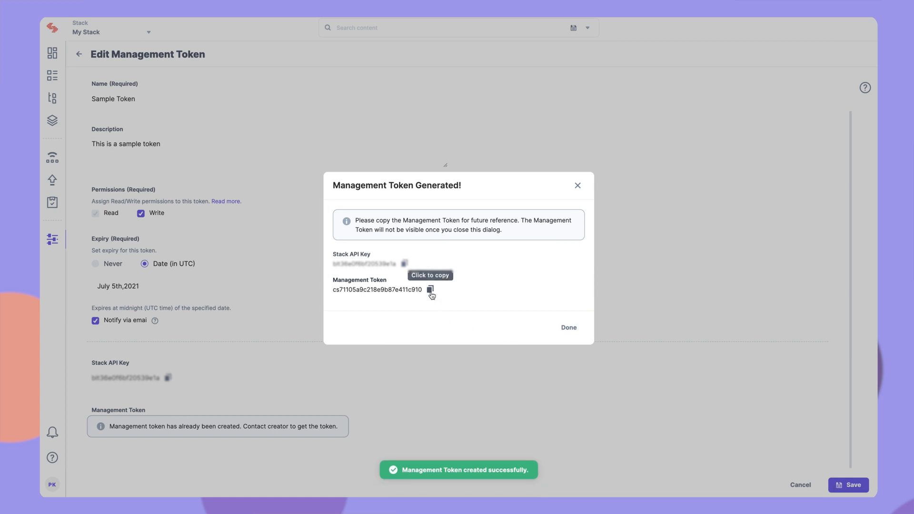
Copy the generated Sample Token value and close the token notice with Done.
click(430, 290)
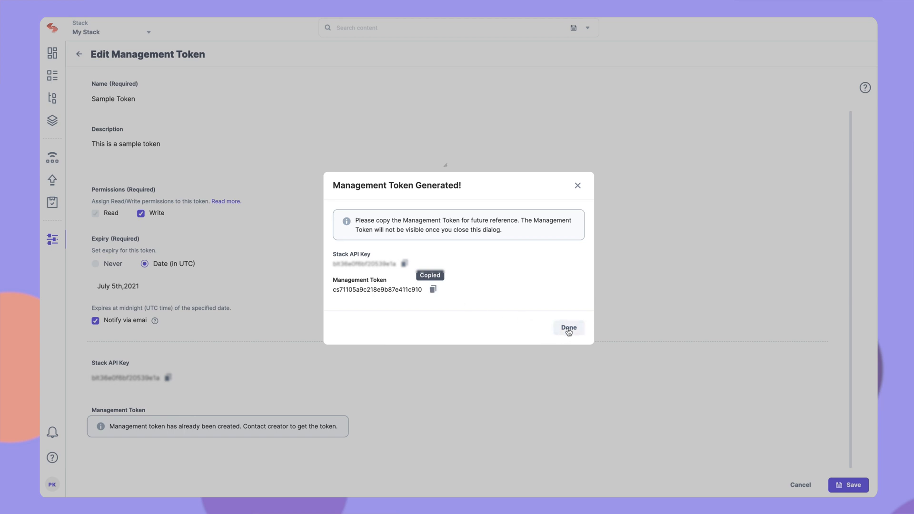
click(568, 327)
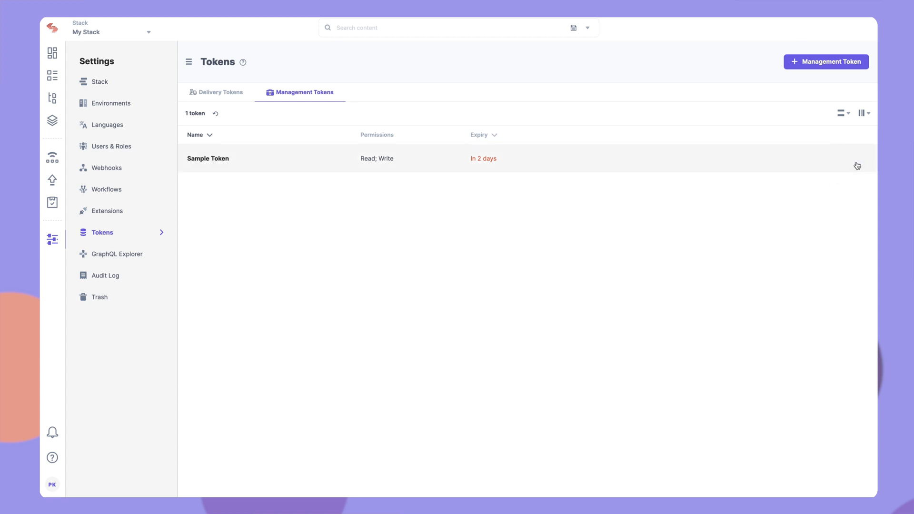
Confirm deletion by entering 'Sample Token' in the Delete Management Token dialog.
text(S)
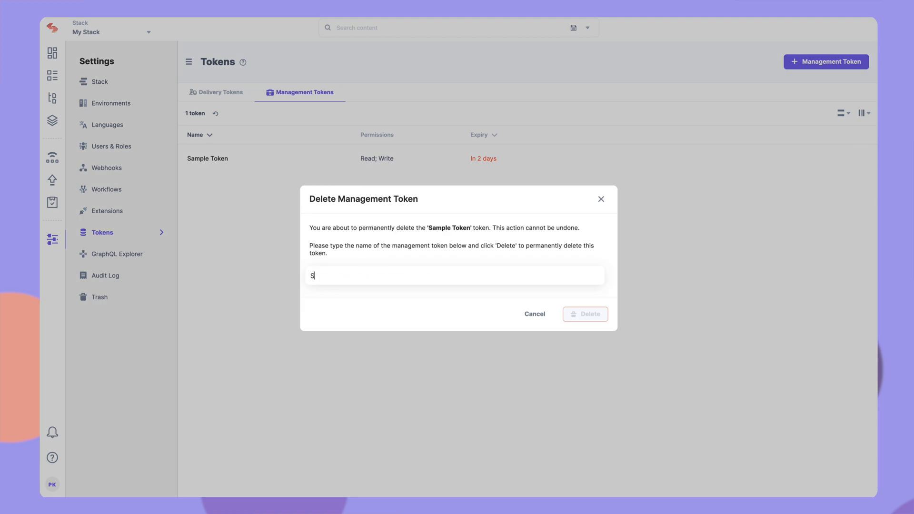
text(ample Token)
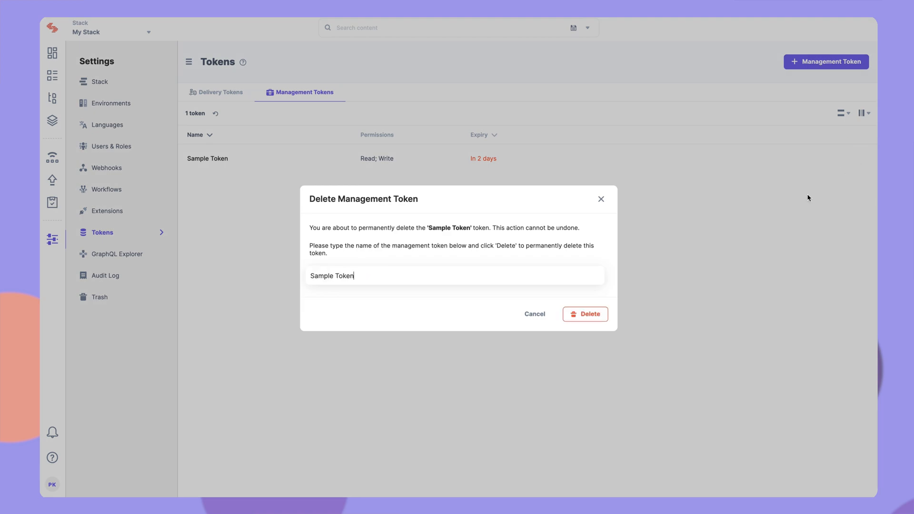
click(584, 313)
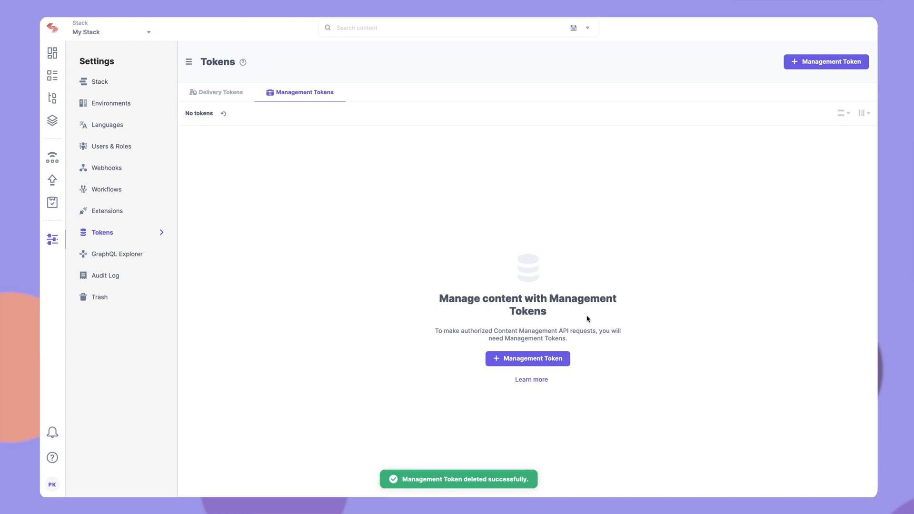